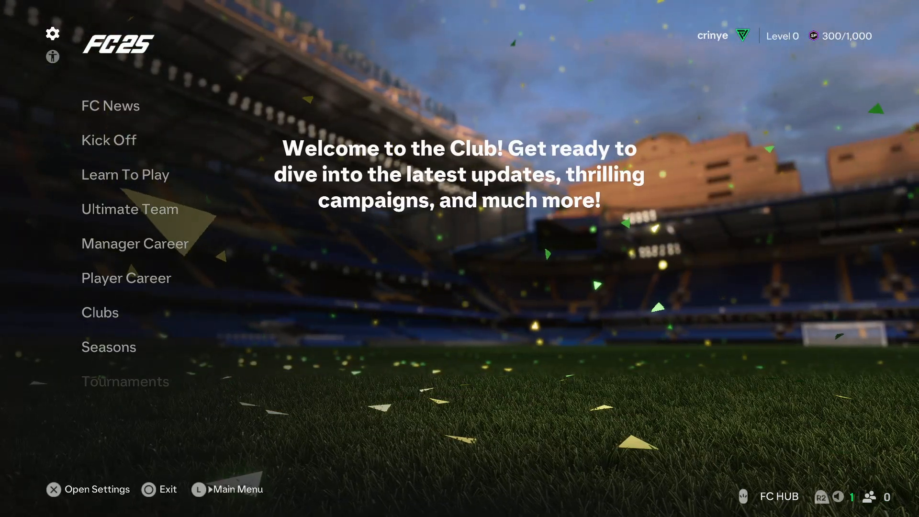
Step: Enter Customise from the main menu and launch the Settings tile
left_click(52, 32)
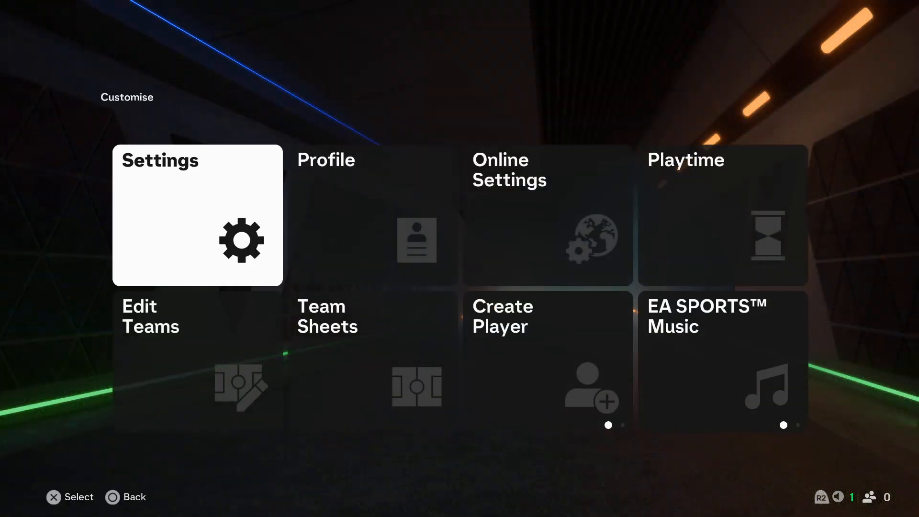
left_click(198, 215)
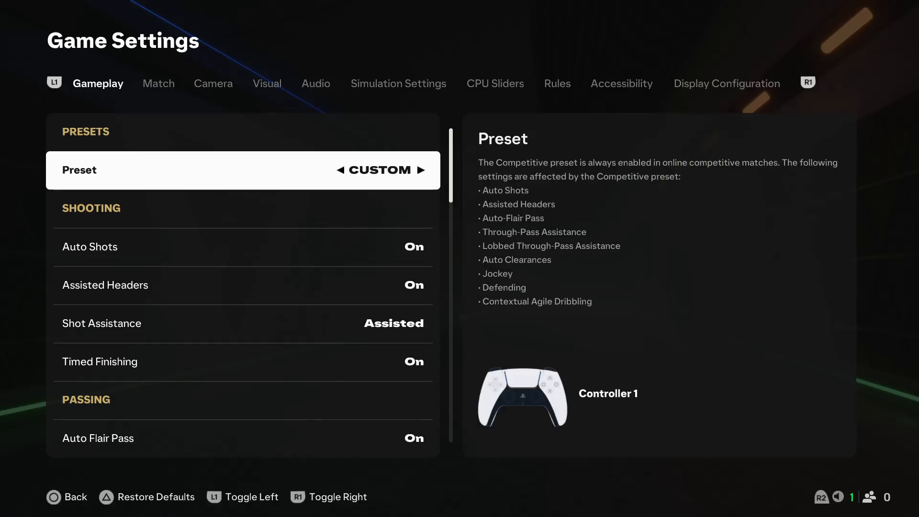
Step: Tab right through the settings categories to reach Display Configuration
left_click(267, 83)
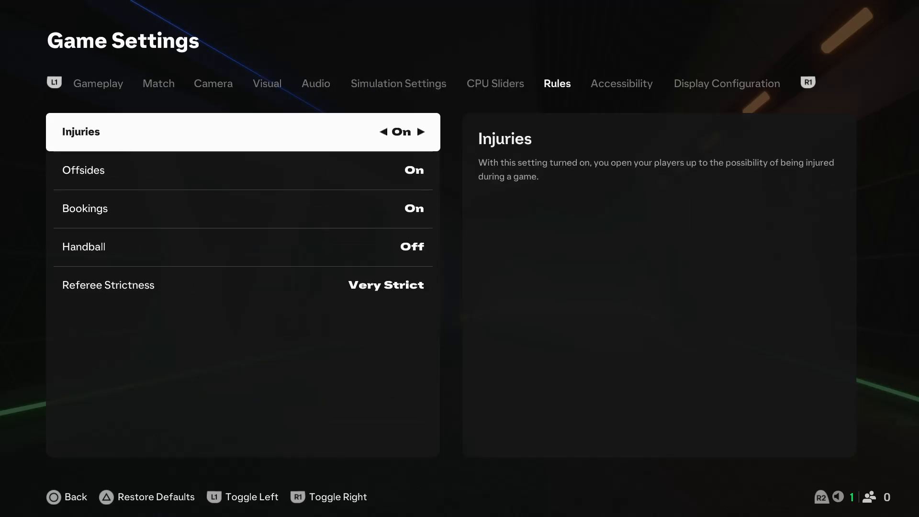
left_click(727, 83)
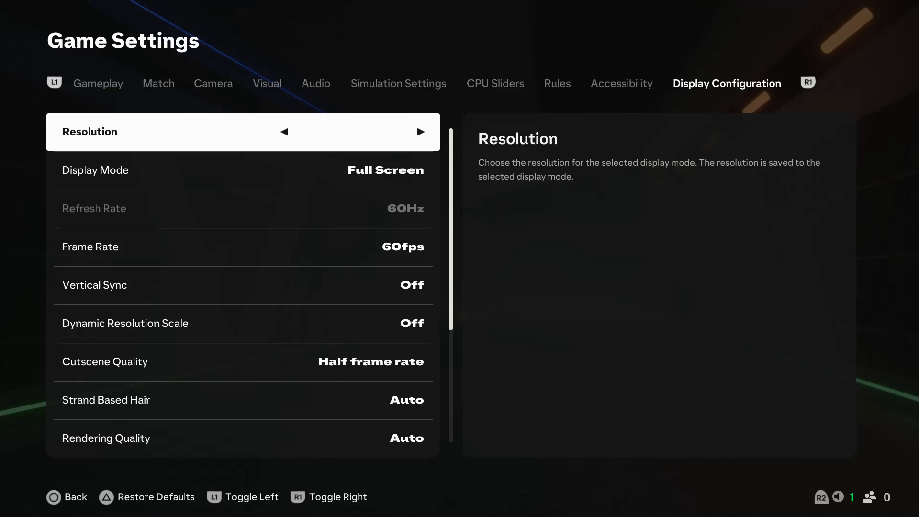
Step: Cycle Frame Rate through 30fps and 60fps until it reads No Limit on fps
left_click(420, 131)
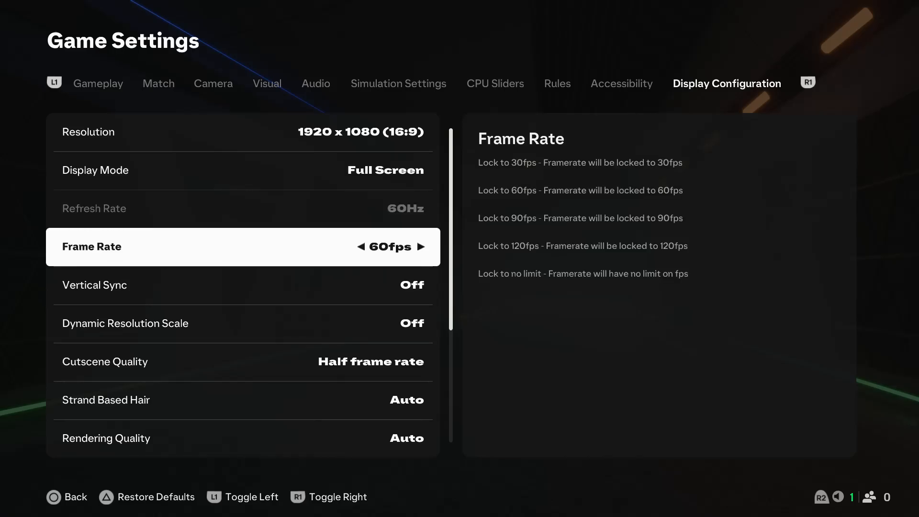
left_click(362, 247)
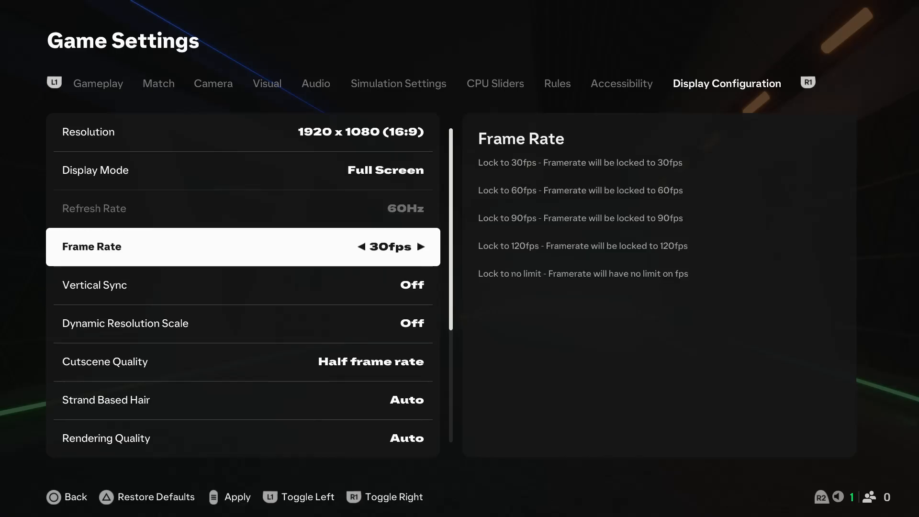
left_click(420, 248)
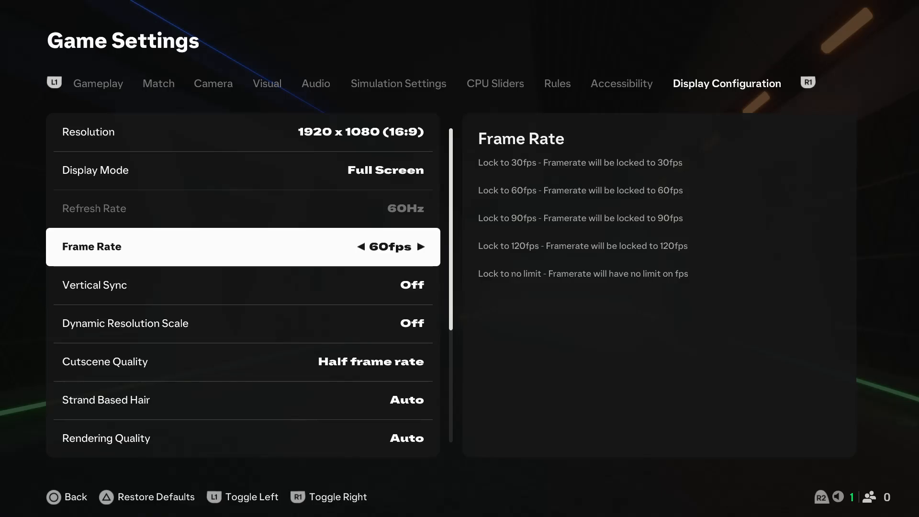
left_click(420, 246)
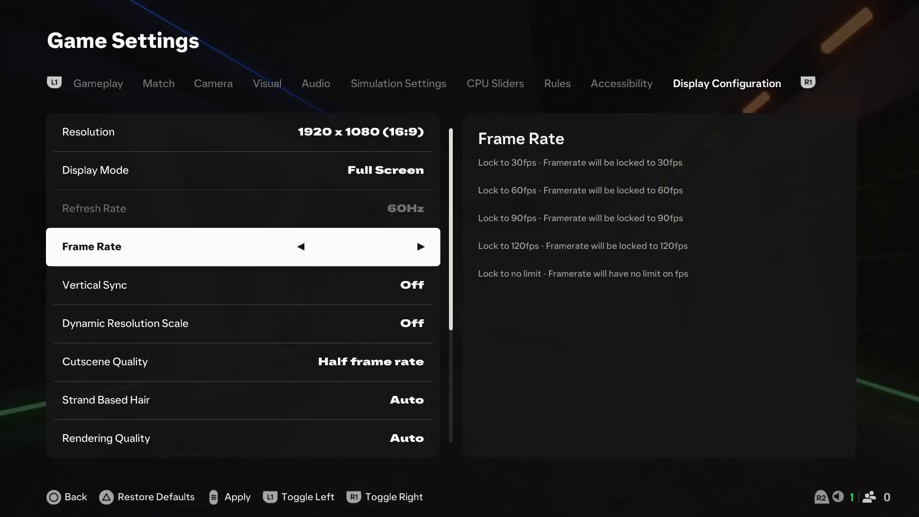
left_click(420, 247)
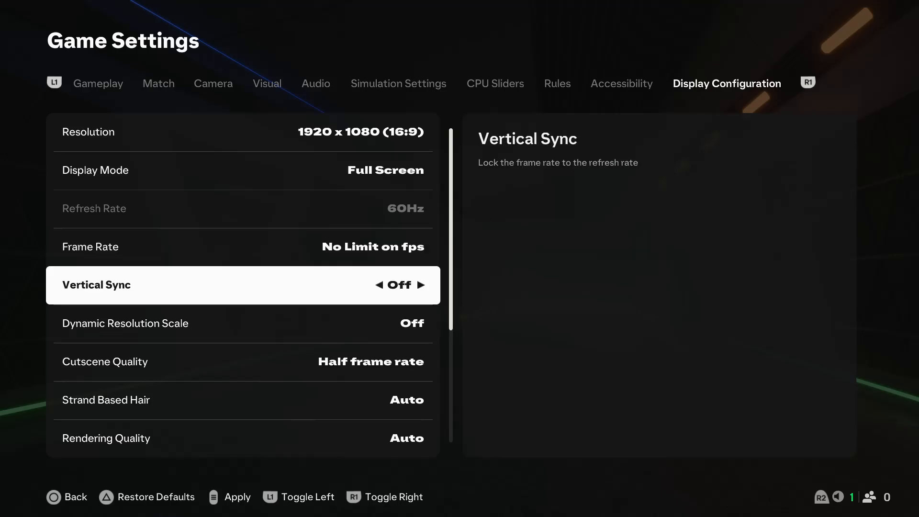
left_click(417, 285)
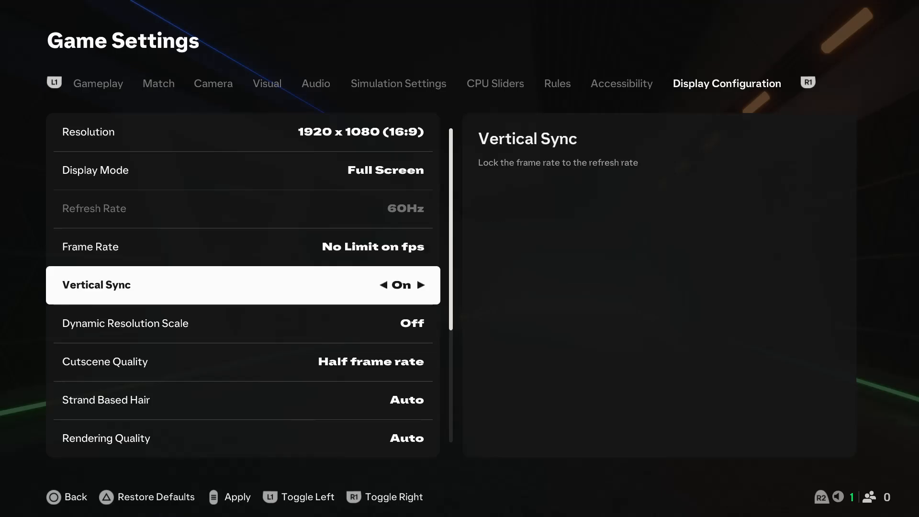
left_click(382, 285)
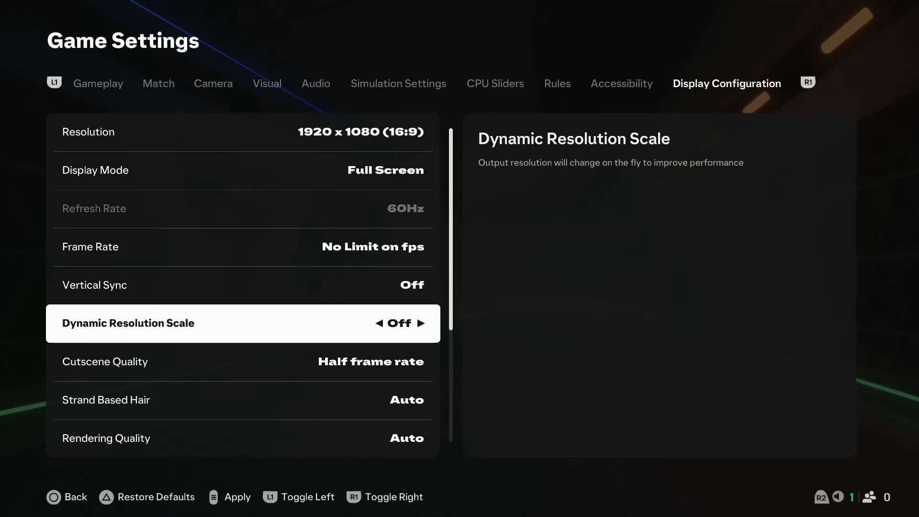
left_click(421, 323)
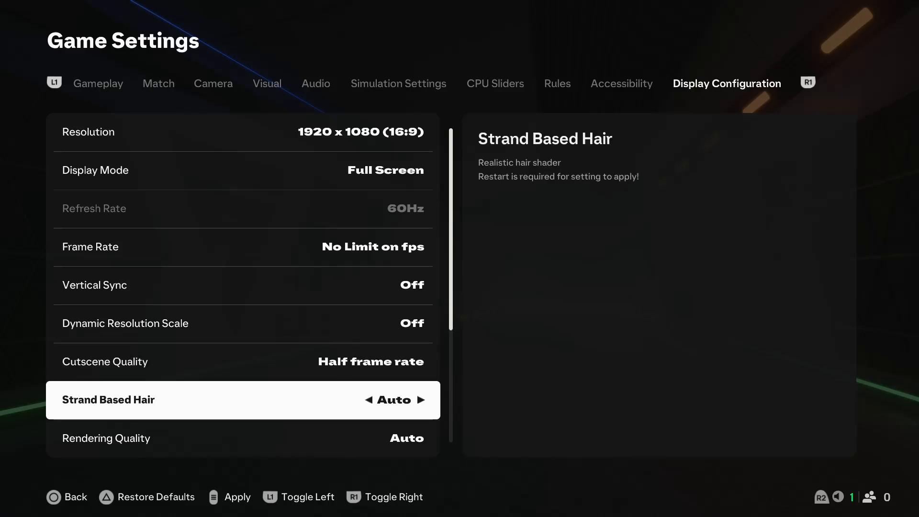
Step: Try Strand Based Hair On, then scroll down and set Rendering Quality to Medium
left_click(421, 400)
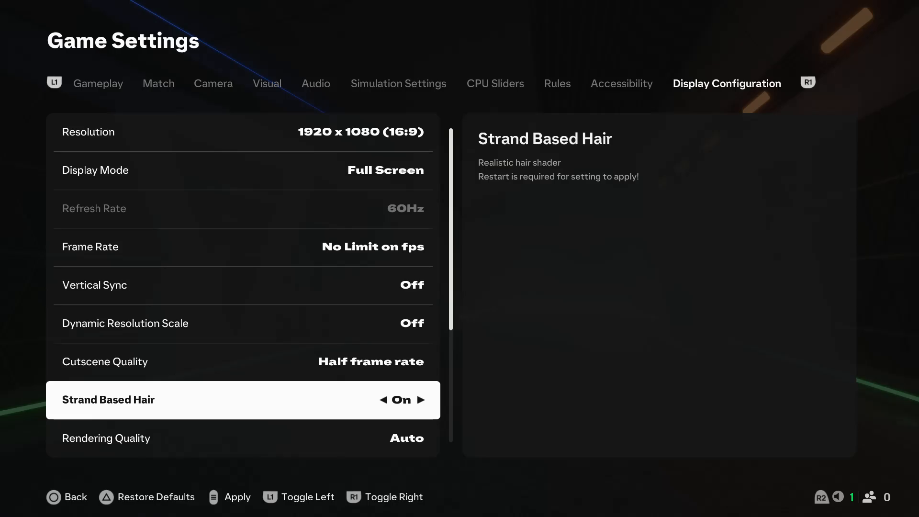
scroll("down", 3)
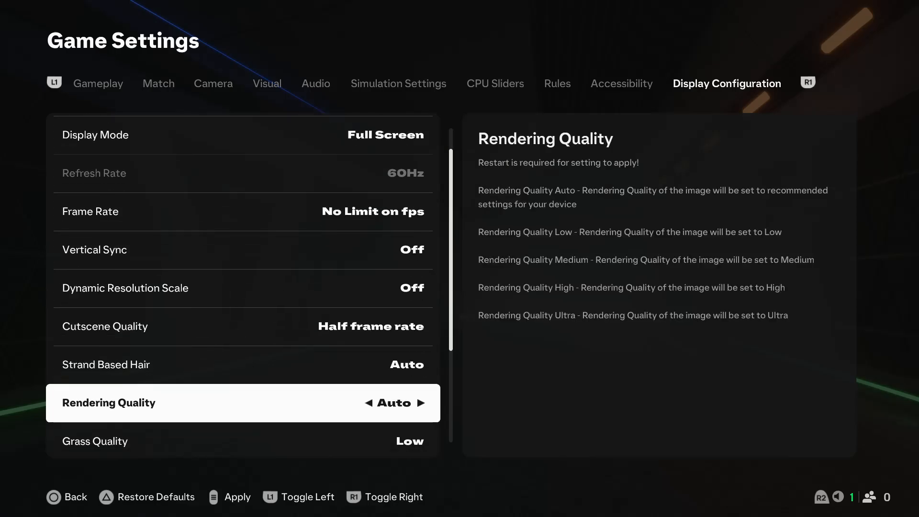
scroll("down", 3)
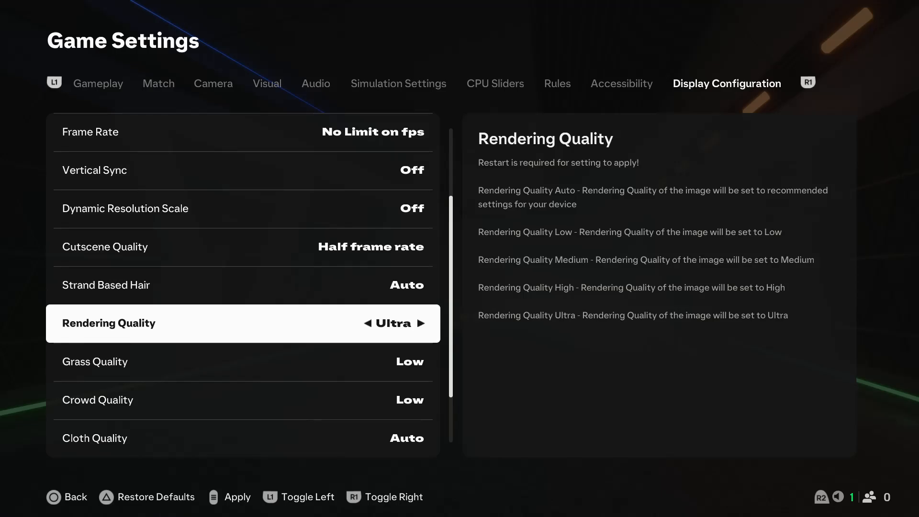
left_click(365, 323)
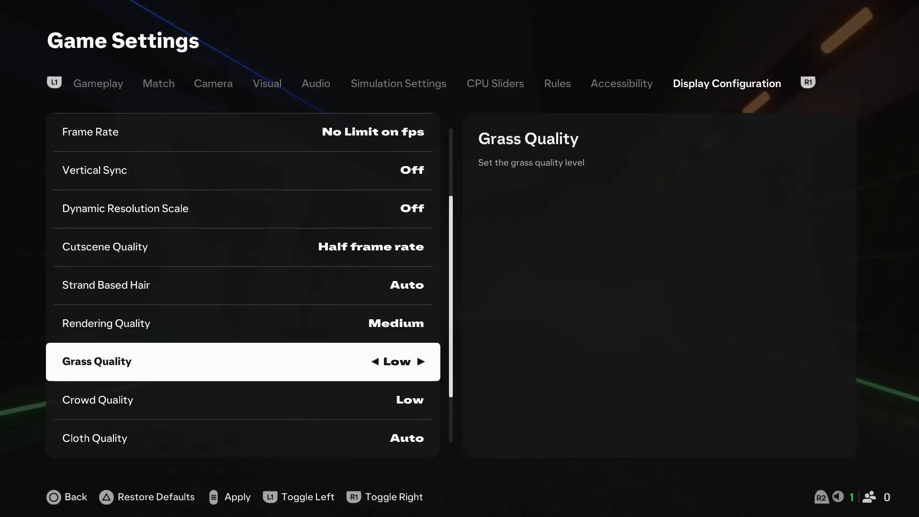
Step: Raise Crowd Quality to High, set Cloth and Ambient Occlusion to Medium and Motion Blur Off
left_click(421, 361)
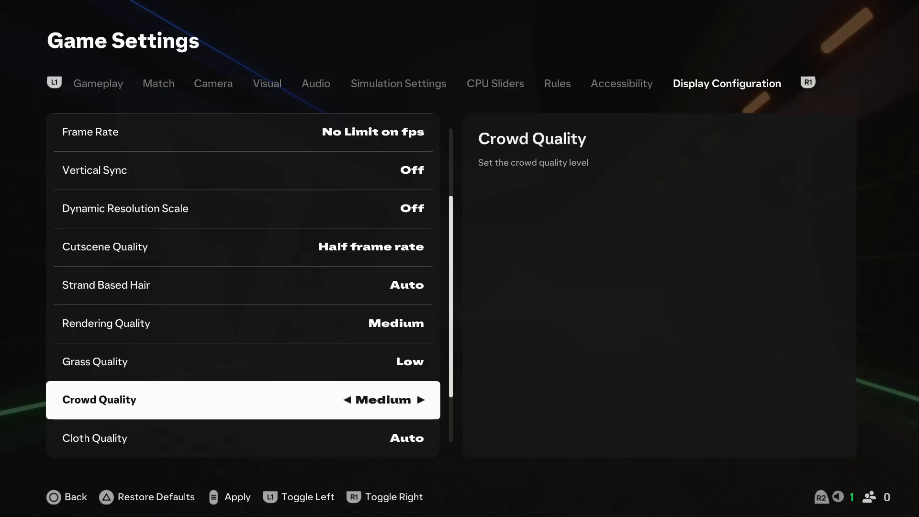
left_click(420, 401)
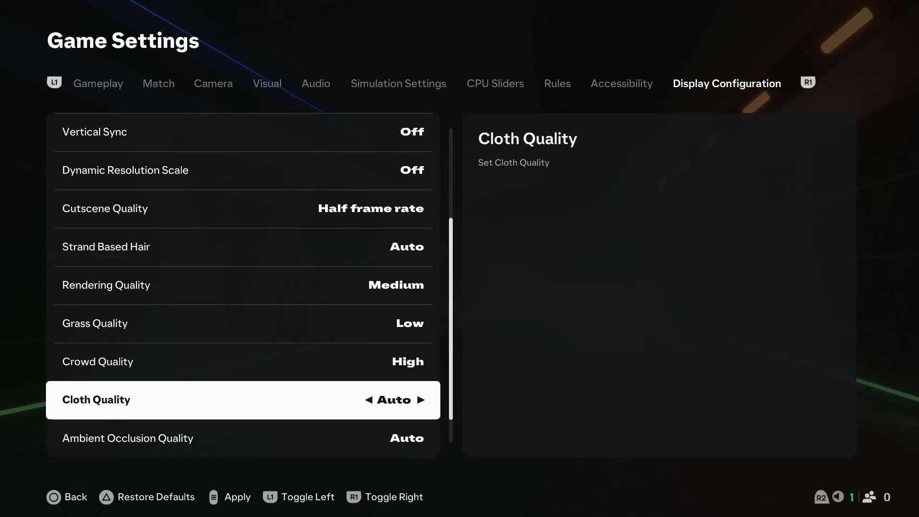
scroll("down", 3)
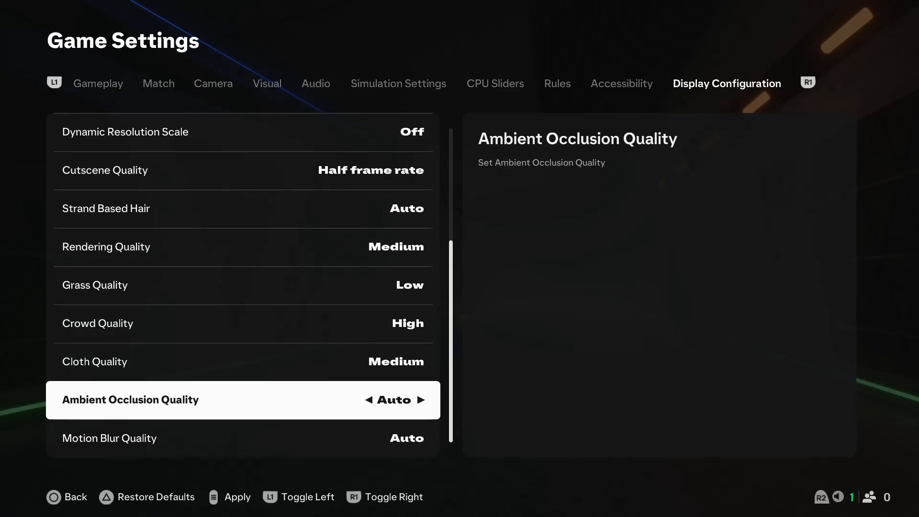
left_click(420, 400)
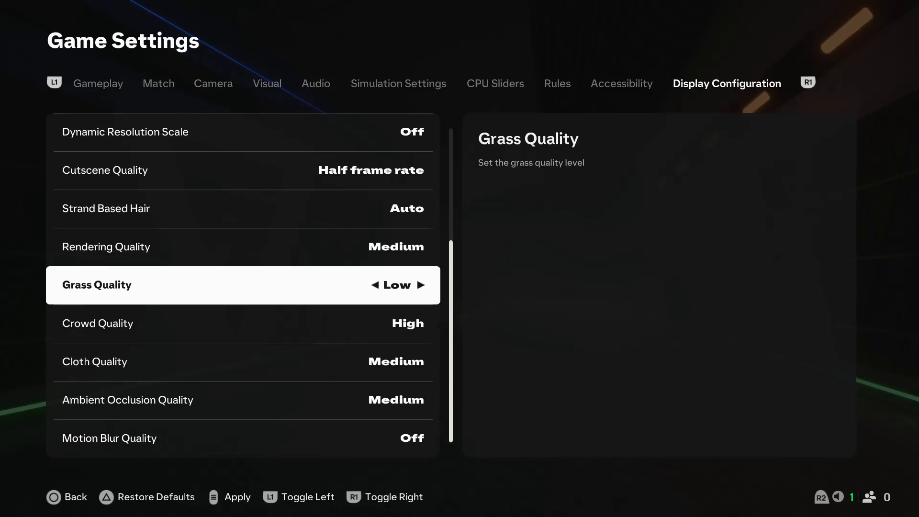
key("up")
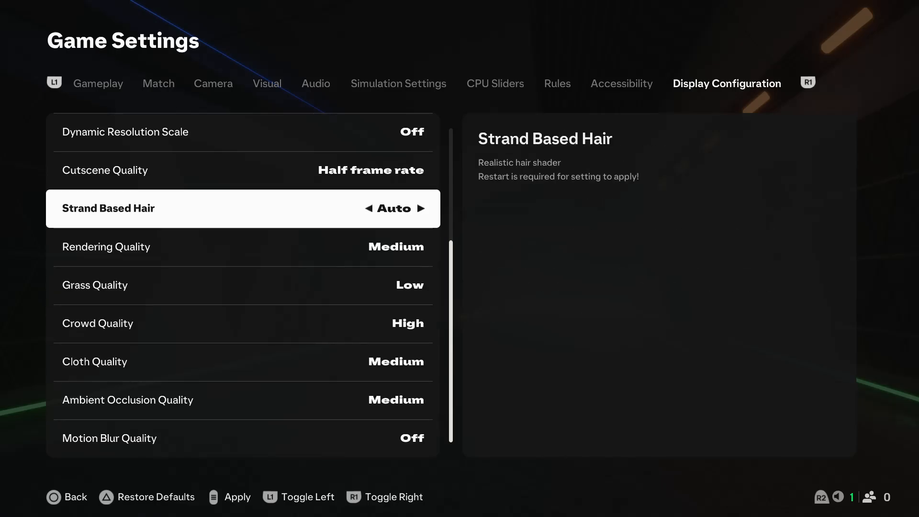